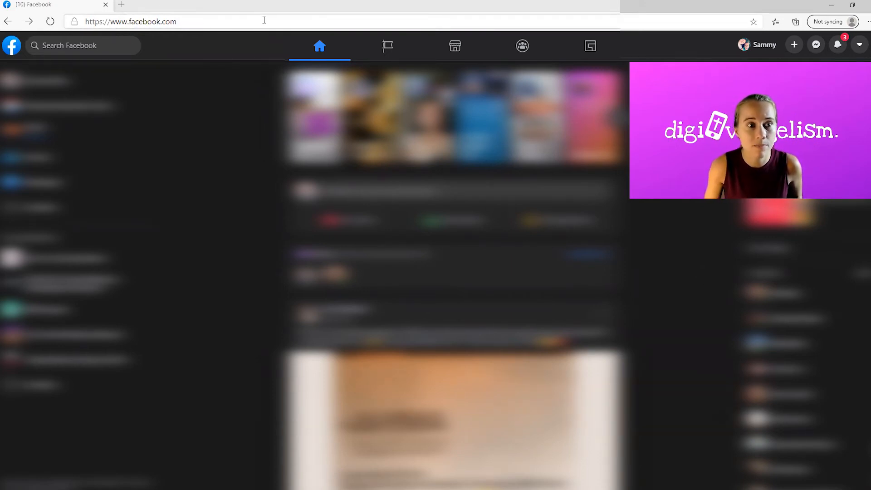
Leave the news feed and go to your own personal profile page.
{"action": "scroll", "scroll_direction": "down", "scroll_amount": 3}
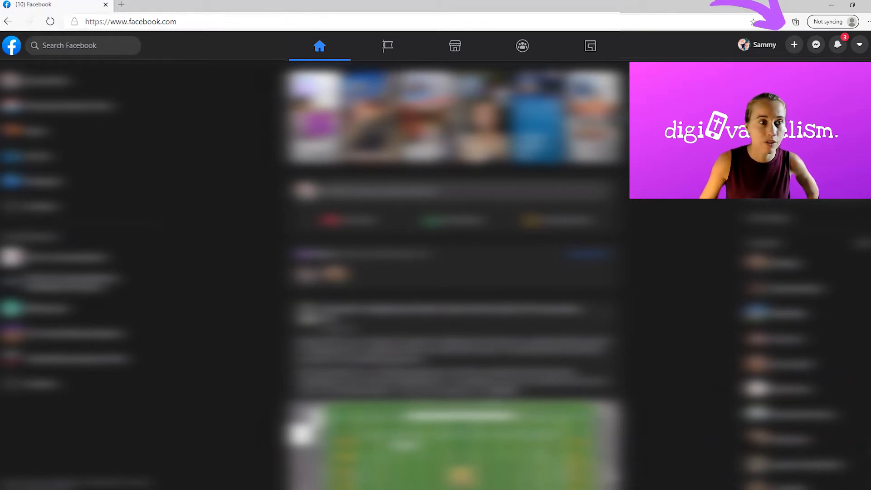
{"action": "left_click", "coordinate": [765, 45]}
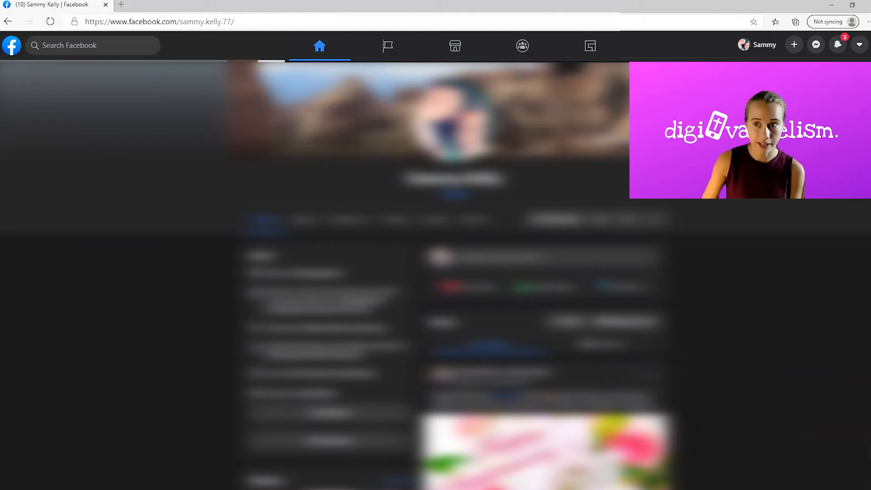
Start a new Page from the Create menu and focus the Page name field.
{"action": "left_click", "coordinate": [794, 45]}
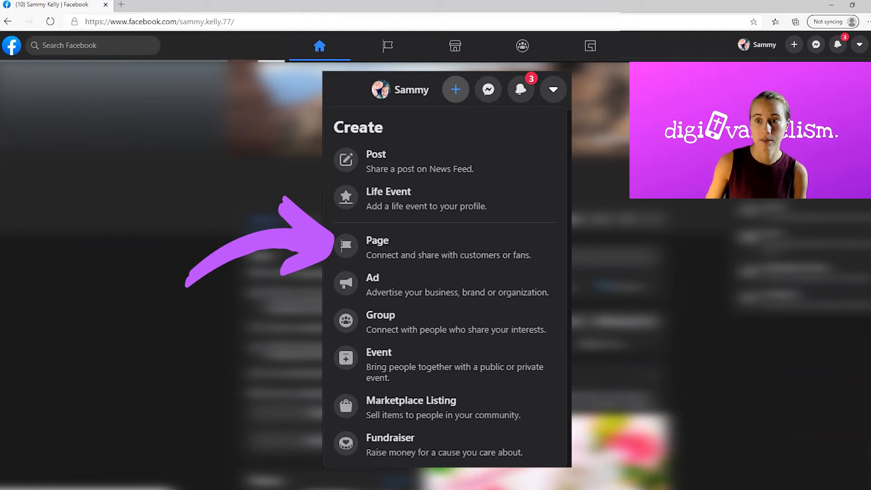
{"action": "left_click", "coordinate": [377, 240]}
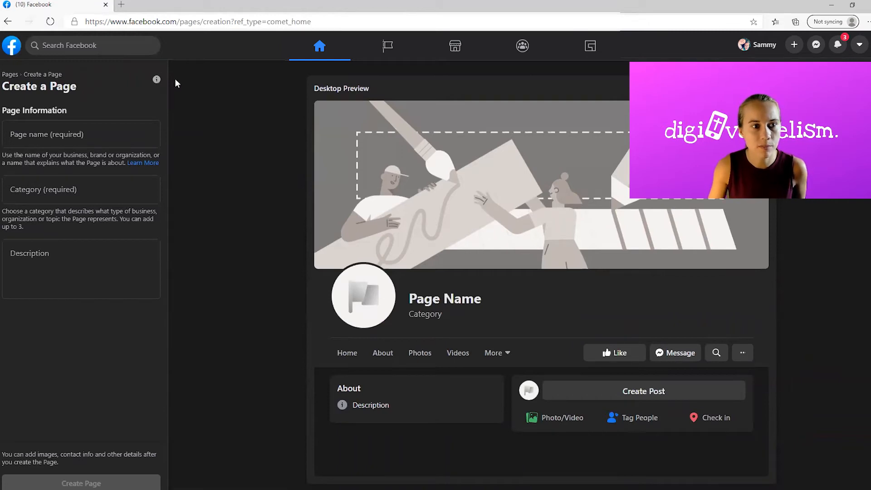
{"action": "mouse_move", "coordinate": [247, 208]}
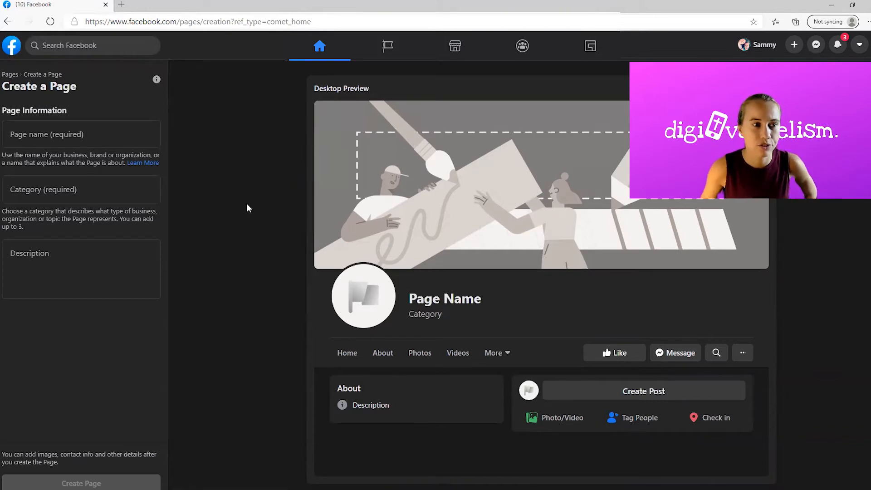
{"action": "left_click", "coordinate": [80, 133]}
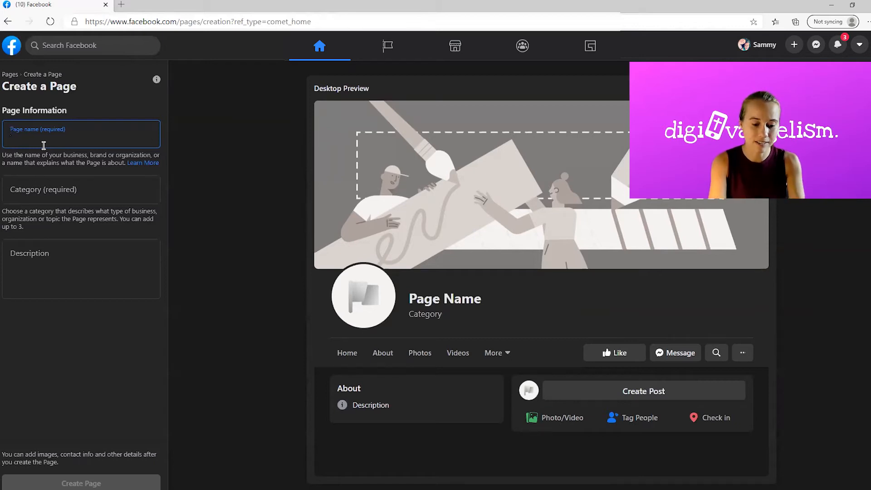
Name the Page 'Your Church' and set its category to Church.
{"action": "type", "text": "Your Church"}
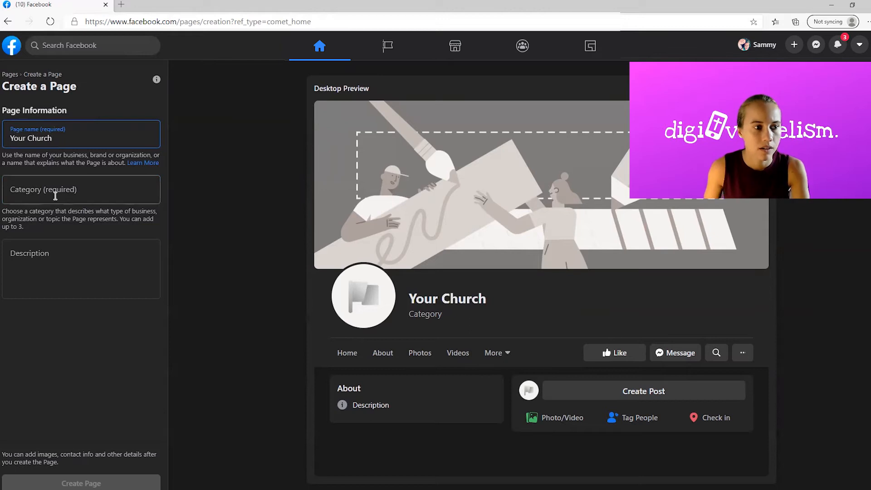
{"action": "left_click", "coordinate": [81, 189]}
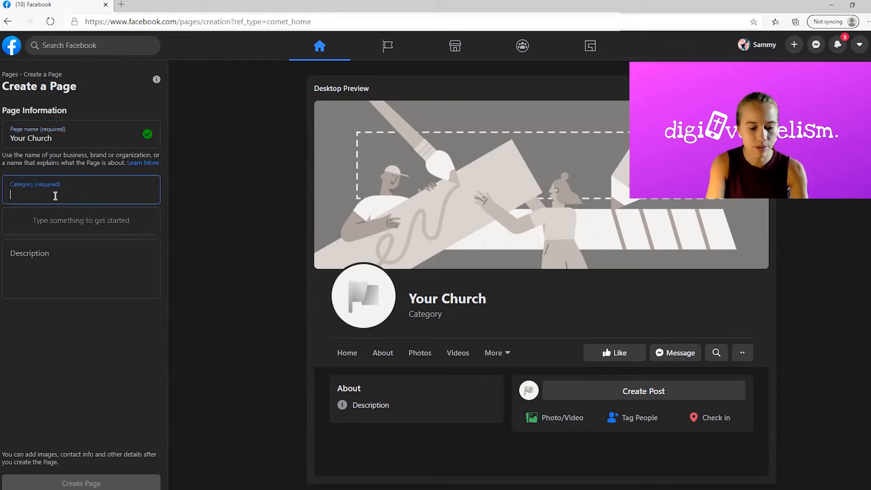
{"action": "type", "text": "church"}
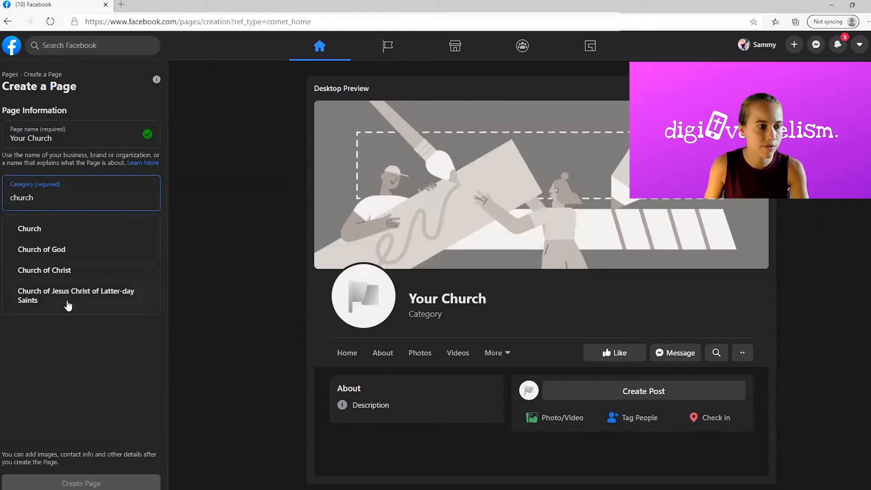
{"action": "left_click", "coordinate": [29, 228]}
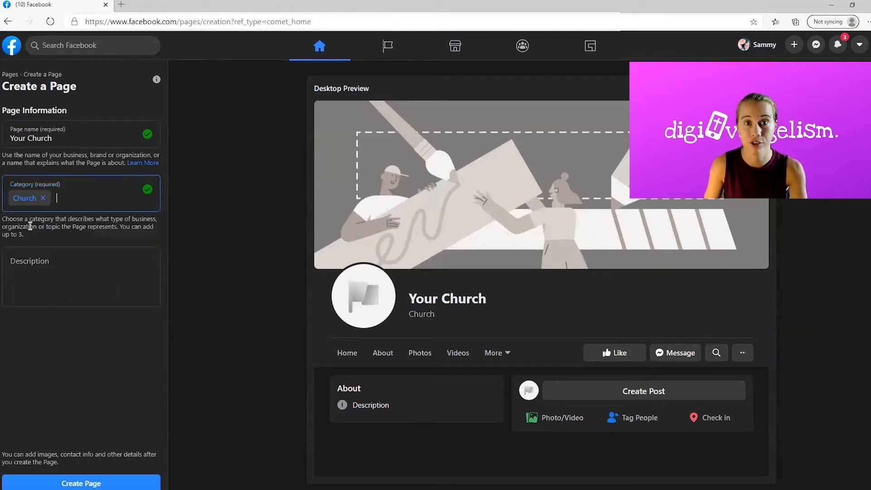
{"action": "mouse_move", "coordinate": [209, 263]}
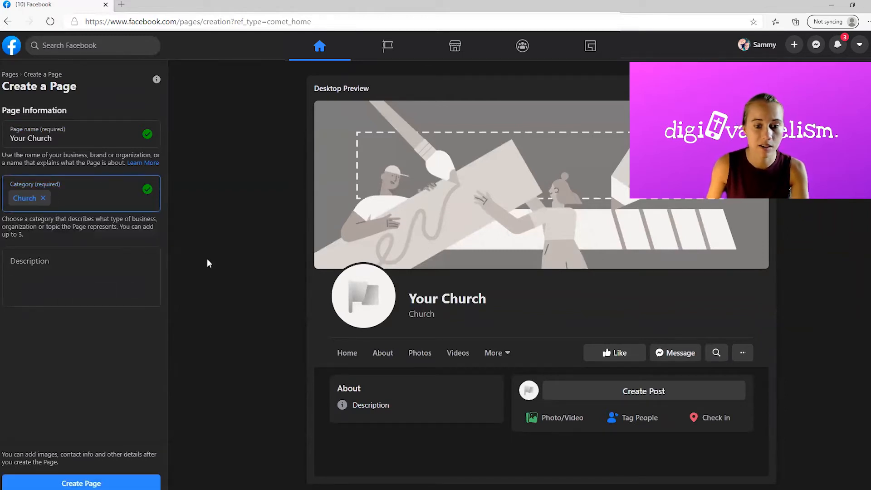
Describe the Page as 'Your Church exists to reach people online with the love of Jesus'.
{"action": "left_click", "coordinate": [81, 276]}
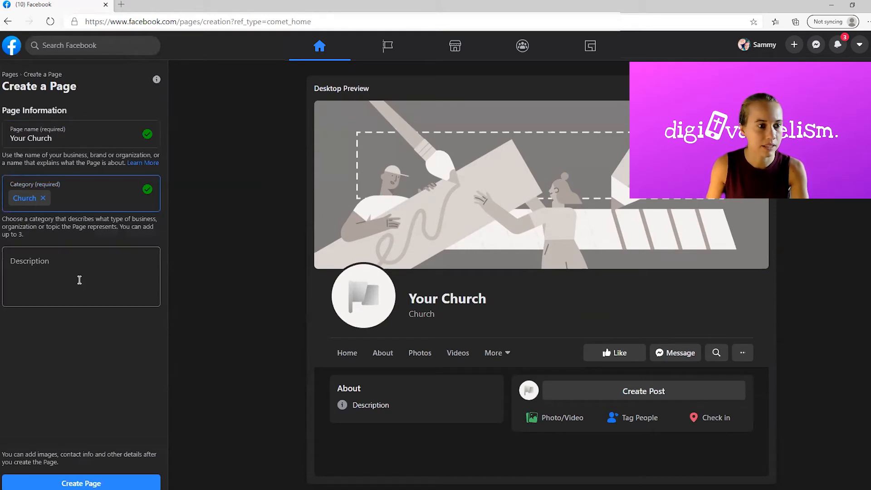
{"action": "left_click", "coordinate": [81, 277]}
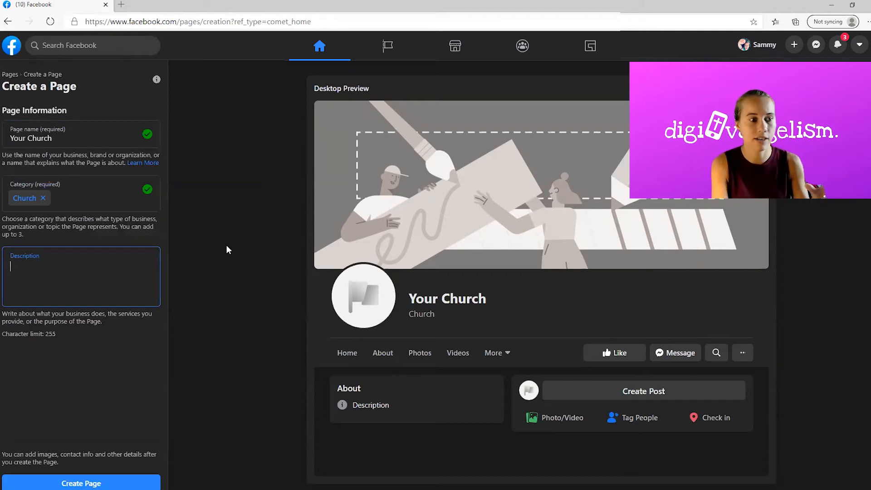
{"action": "type", "text": "Your Church exists to reach people online with the love of Jesus."}
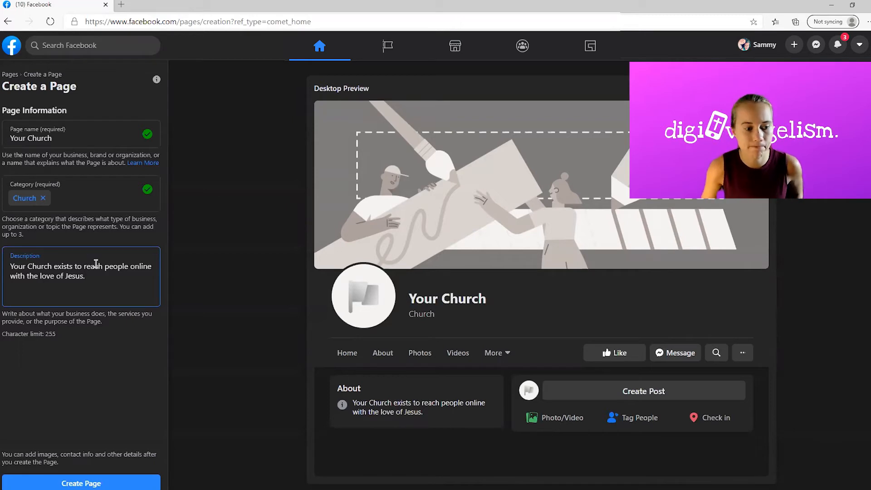
Create the Your Church Page with the entered name, category and description.
{"action": "left_click", "coordinate": [81, 483]}
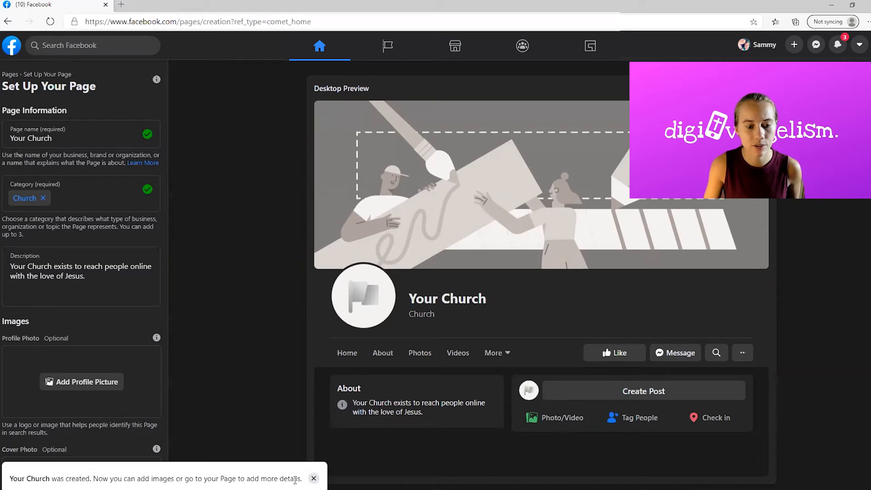
{"action": "mouse_move", "coordinate": [442, 300]}
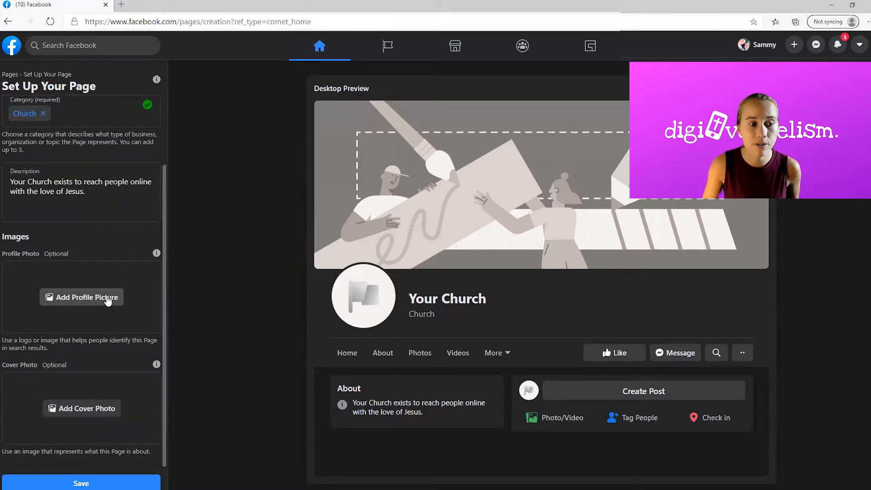
{"action": "mouse_move", "coordinate": [356, 397]}
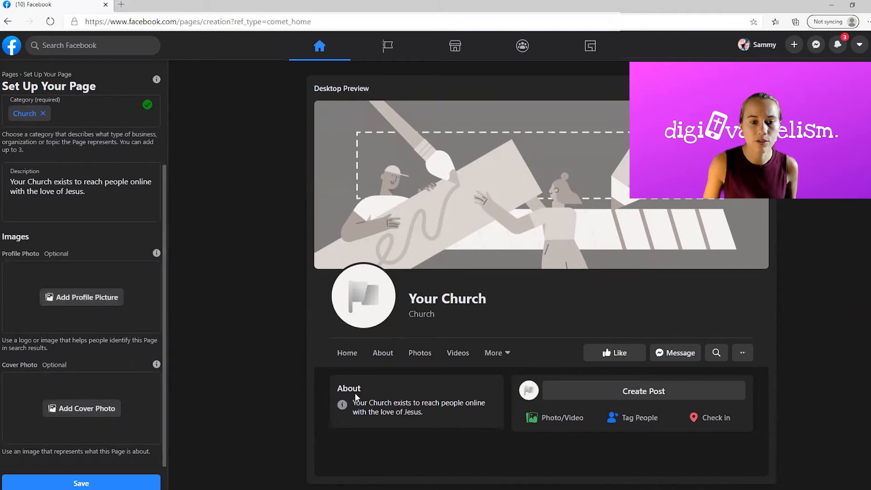
{"action": "mouse_move", "coordinate": [341, 310]}
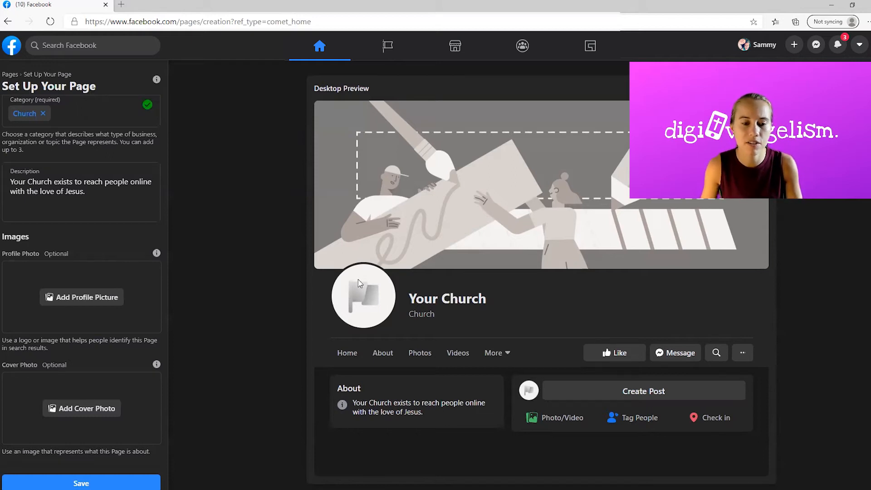
{"action": "mouse_move", "coordinate": [362, 293]}
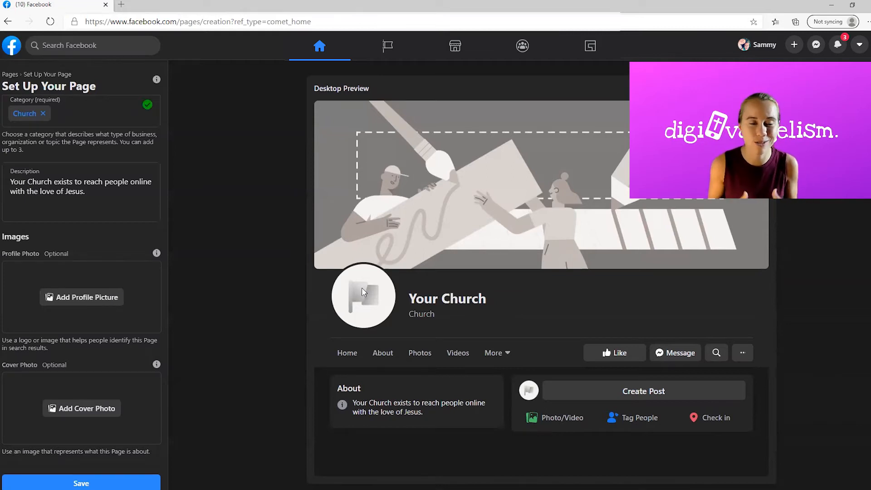
{"action": "mouse_move", "coordinate": [324, 309]}
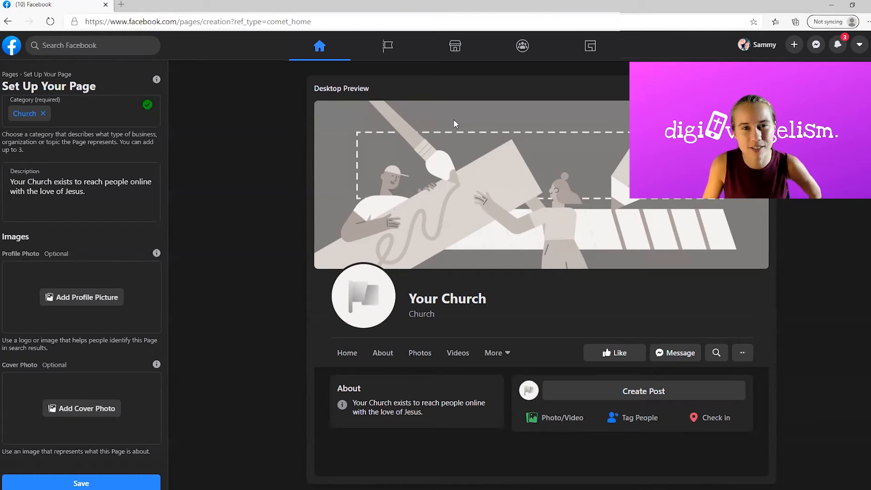
{"action": "mouse_move", "coordinate": [443, 228]}
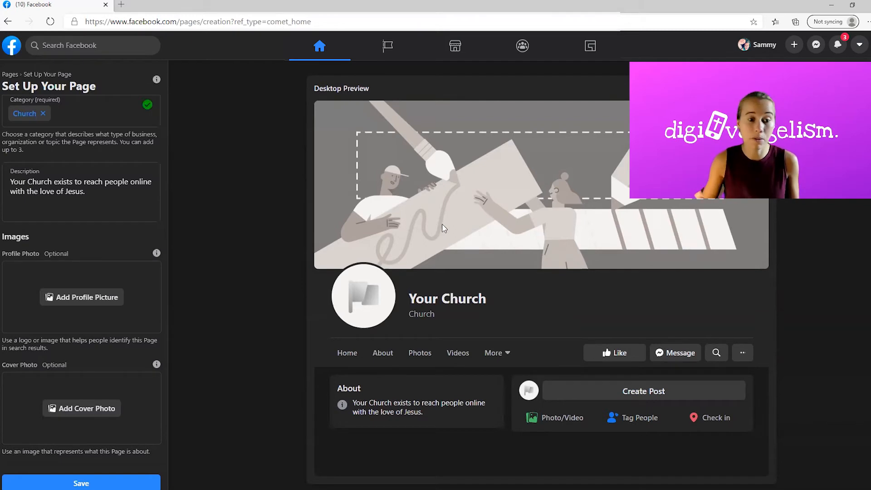
Add the cross profile picture and the painted-stones cover photo, then save the Page.
{"action": "left_click", "coordinate": [81, 297]}
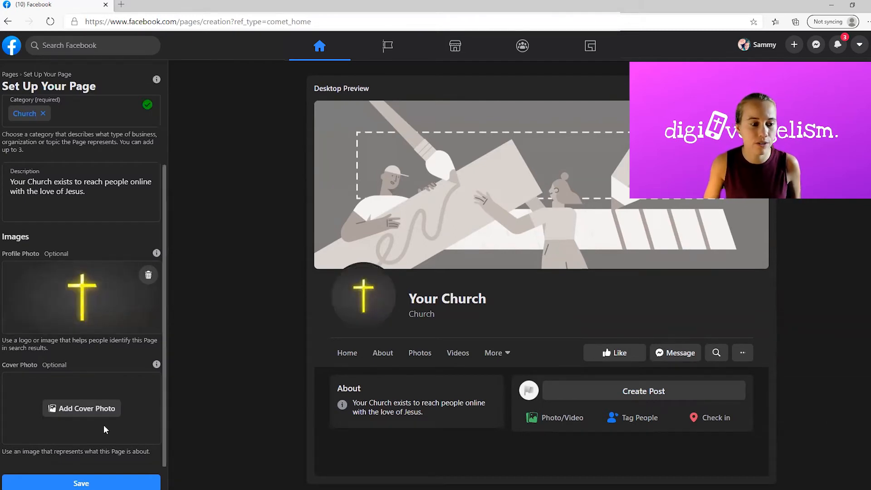
{"action": "mouse_move", "coordinate": [81, 408]}
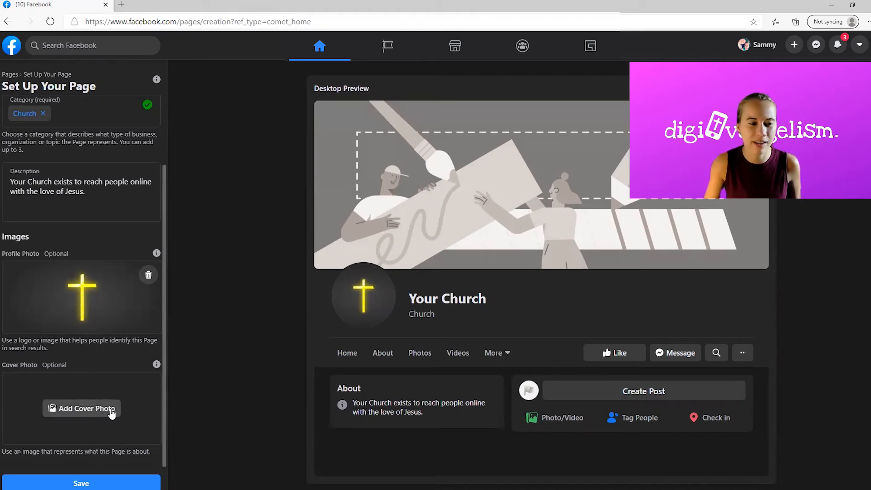
{"action": "left_click", "coordinate": [81, 408]}
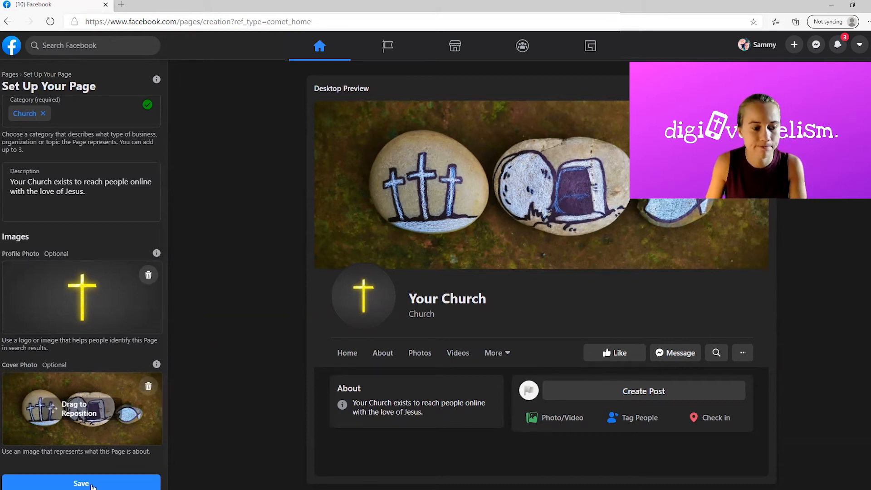
{"action": "left_click", "coordinate": [81, 482]}
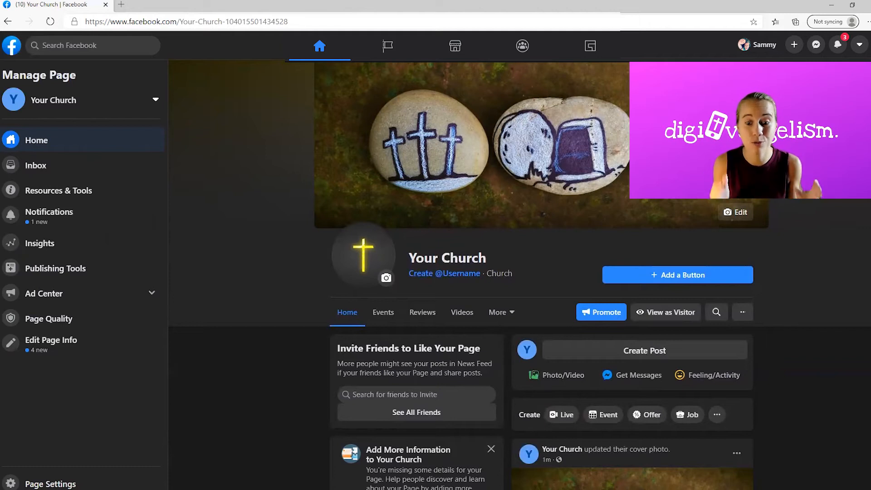
Scroll the Manage Page view down to the Your Church feed with its cover-photo post.
{"action": "scroll", "scroll_direction": "down", "scroll_amount": 3}
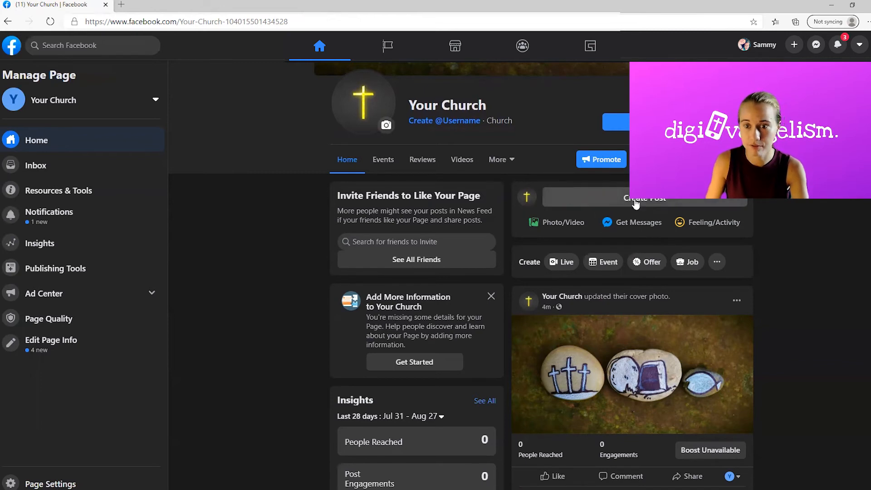
{"action": "mouse_move", "coordinate": [562, 222]}
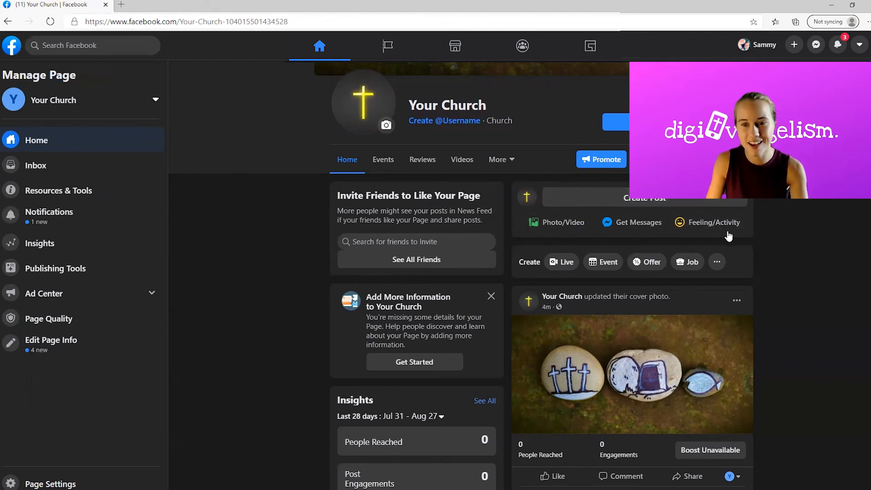
{"action": "mouse_move", "coordinate": [603, 262]}
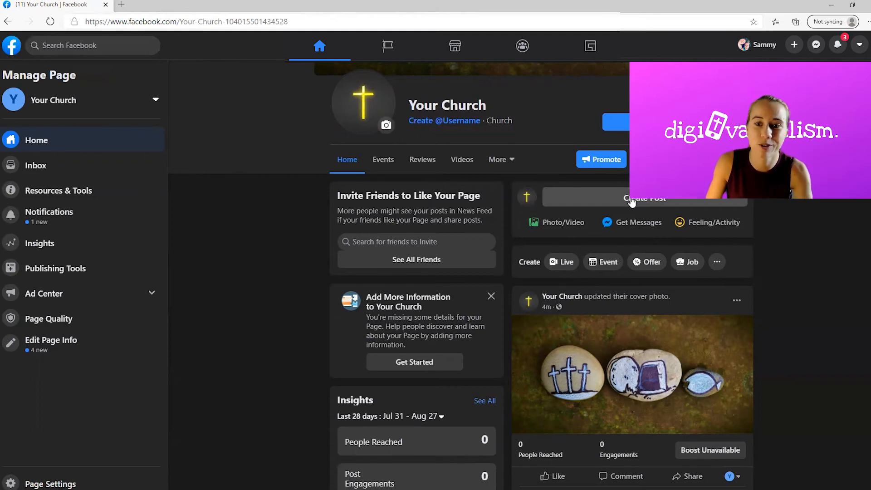
{"action": "left_click", "coordinate": [644, 198]}
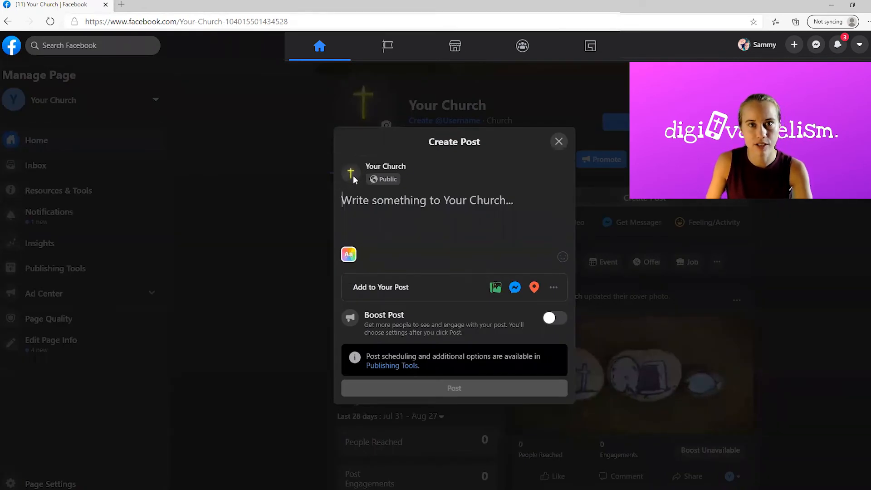
{"action": "mouse_move", "coordinate": [412, 219]}
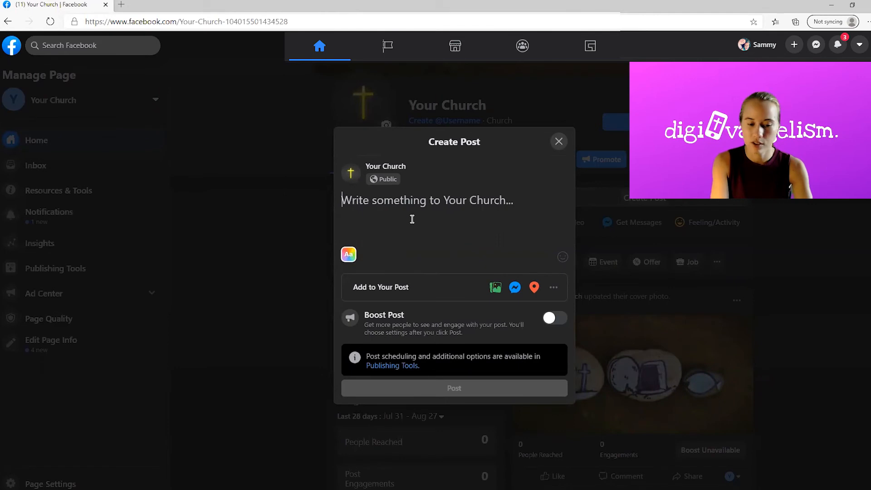
{"action": "type", "text": "Hey Church! We just got a"}
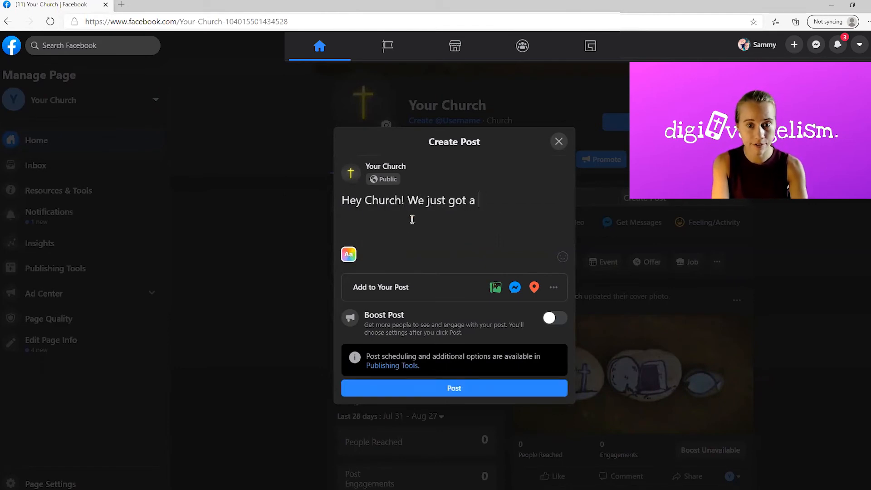
{"action": "type", "text": "Facebook a"}
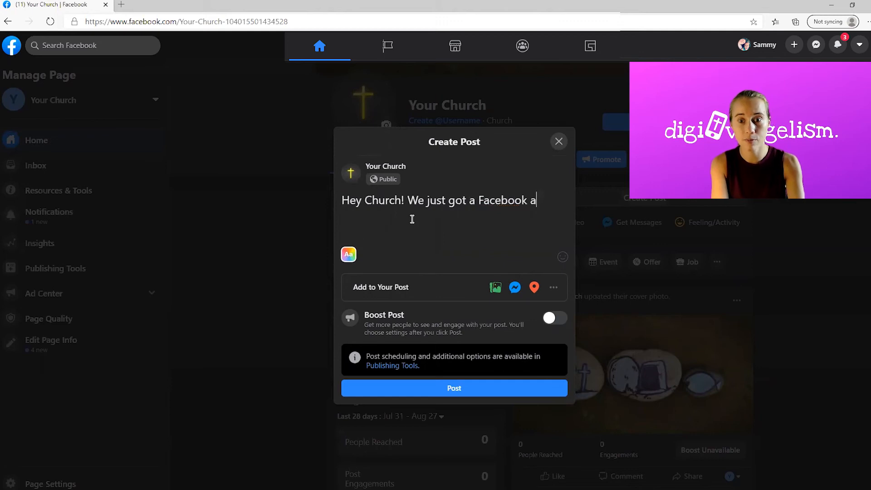
{"action": "type", "text": "page!"}
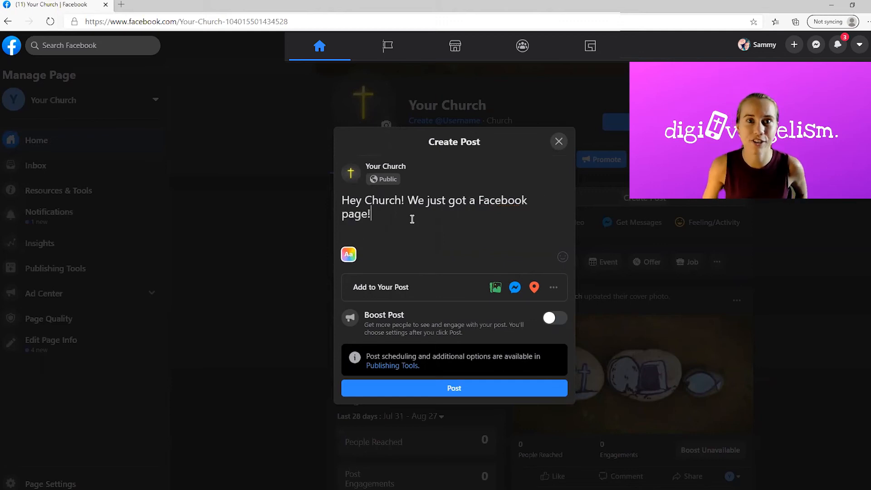
{"action": "left_click", "coordinate": [559, 141]}
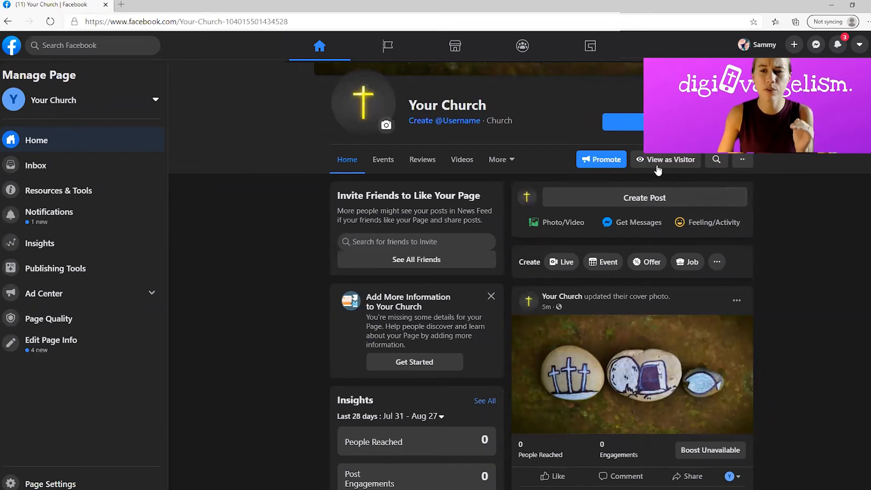
{"action": "left_click", "coordinate": [670, 159]}
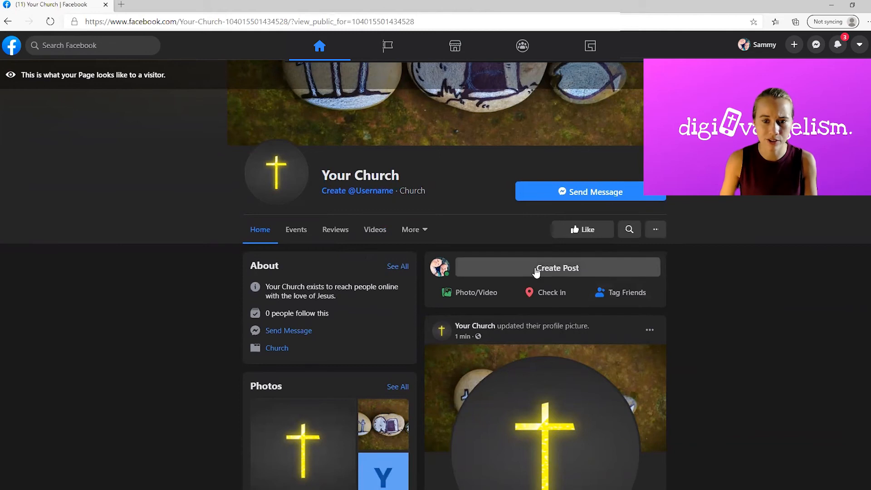
{"action": "left_click", "coordinate": [557, 268]}
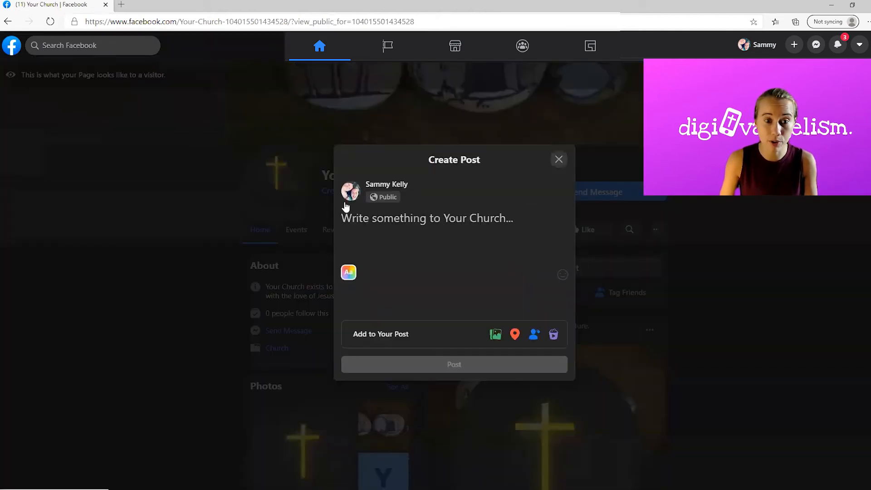
{"action": "left_click", "coordinate": [426, 217]}
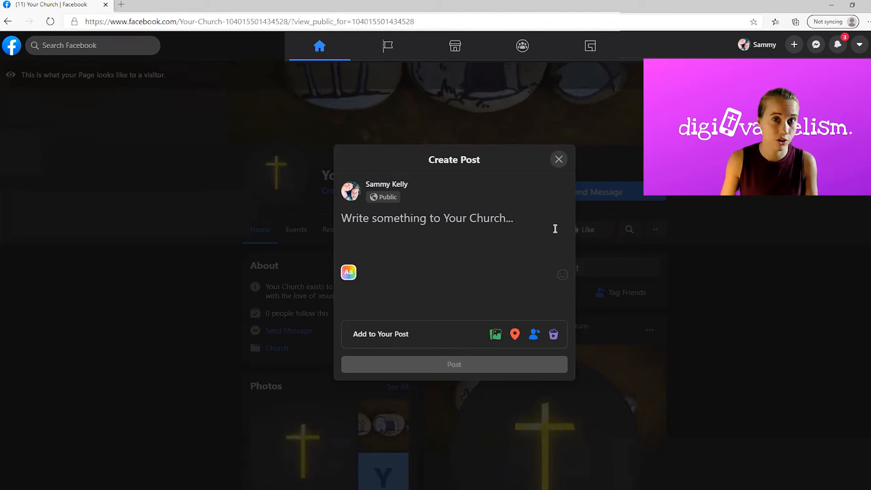
{"action": "left_click", "coordinate": [559, 160]}
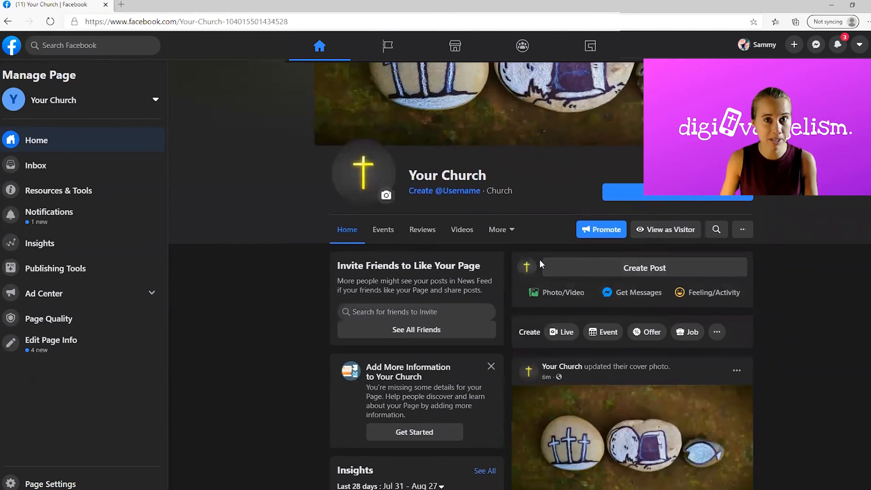
Scroll the Page feed down to the profile-picture update post.
{"action": "scroll", "scroll_direction": "down", "scroll_amount": 3}
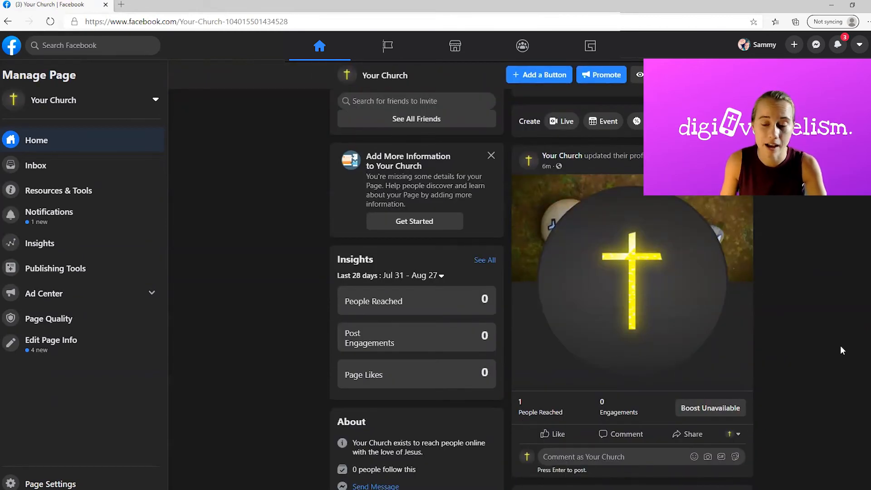
{"action": "scroll", "scroll_direction": "down", "scroll_amount": 3}
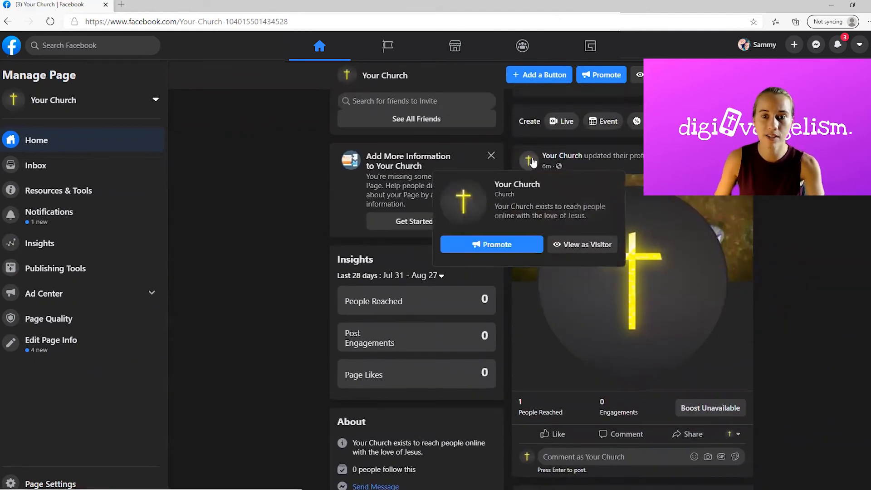
{"action": "mouse_move", "coordinate": [836, 326]}
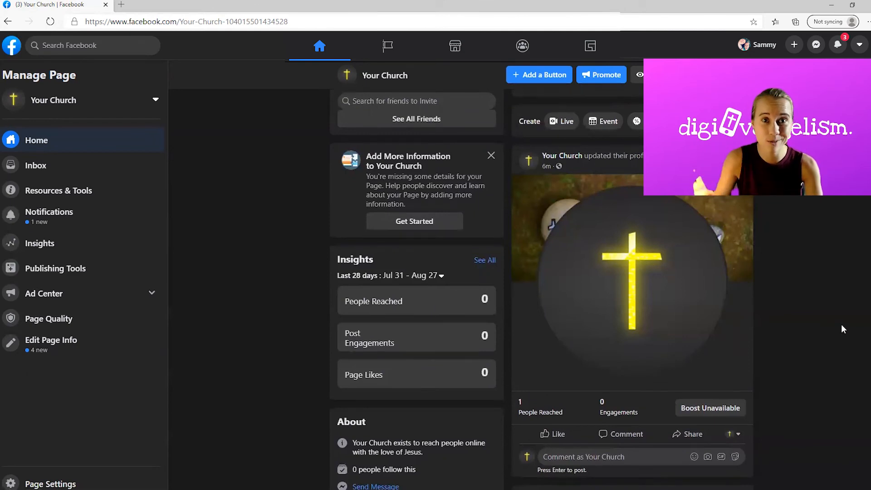
{"action": "scroll", "scroll_direction": "down", "scroll_amount": 3}
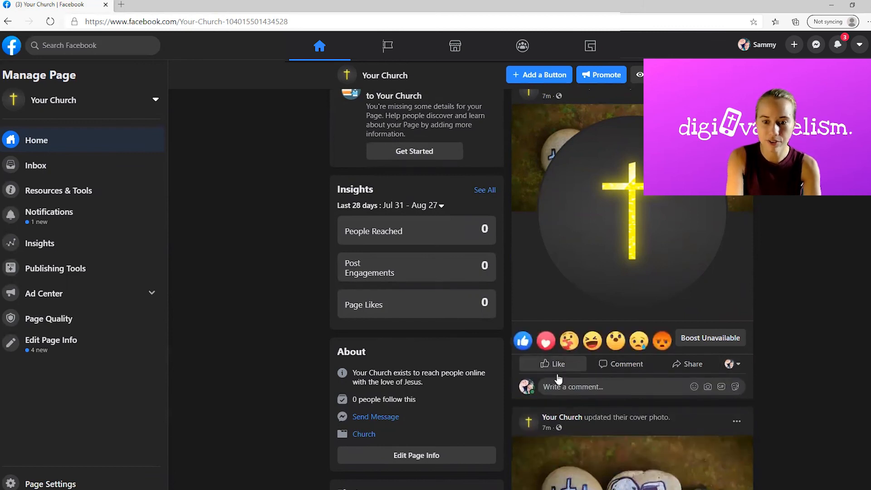
Draft the comment 'Looks great,' on the profile-picture post and bring up the comment-as identity chooser.
{"action": "type", "text": "Looks great, Church!"}
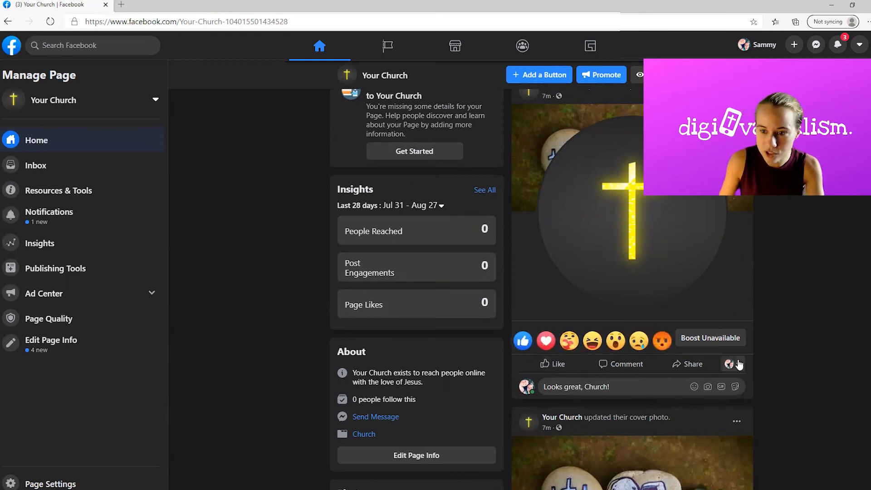
{"action": "left_click", "coordinate": [729, 364]}
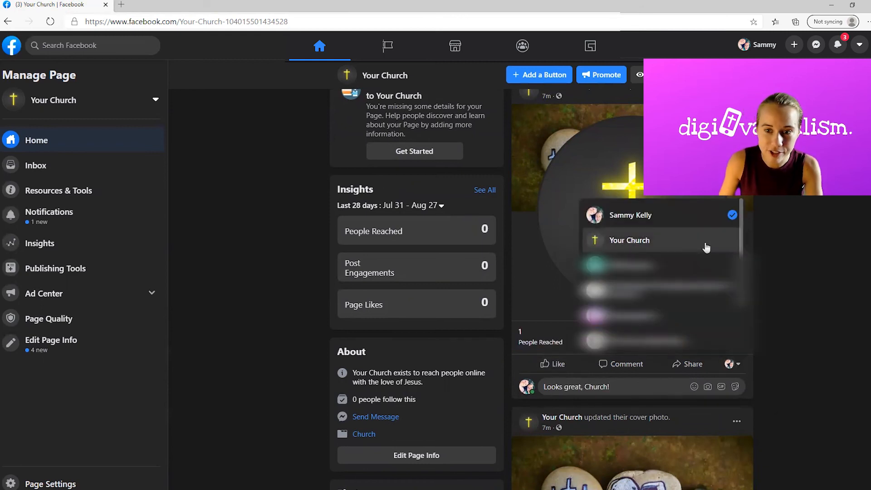